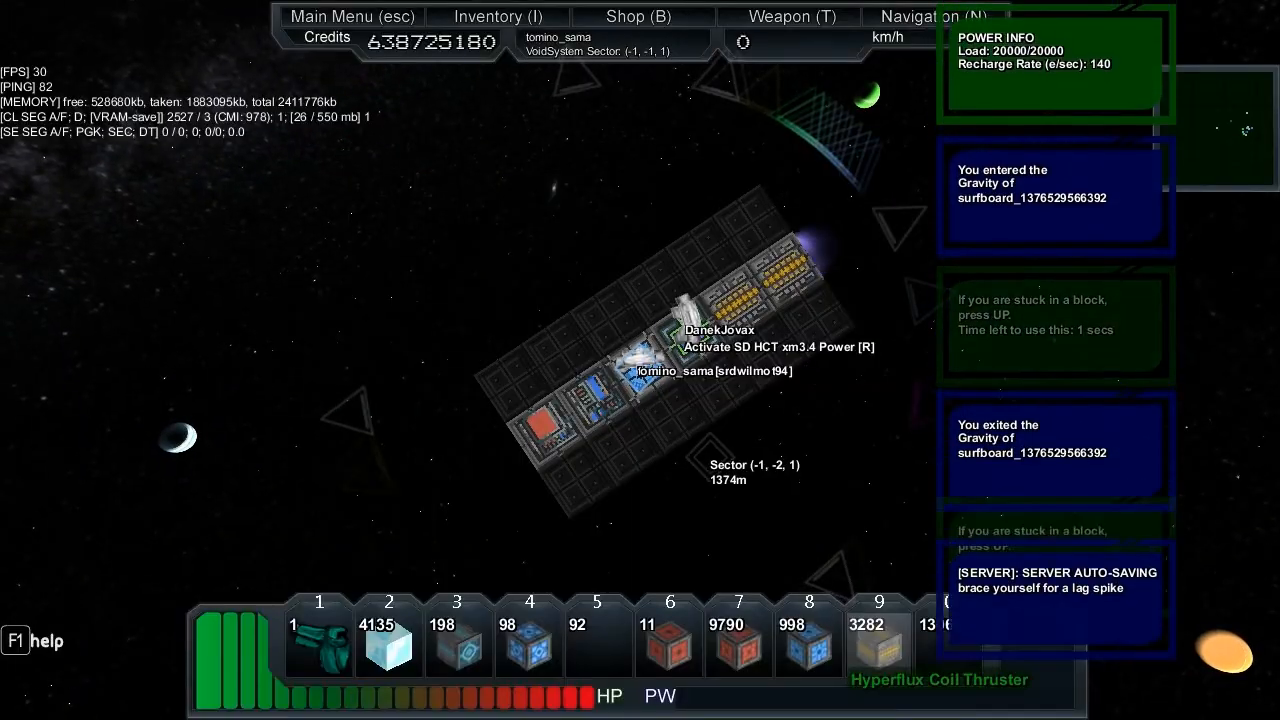
Step: Fly up beside the docked ship's core until the Enter ShipCore prompt appears
key("r")
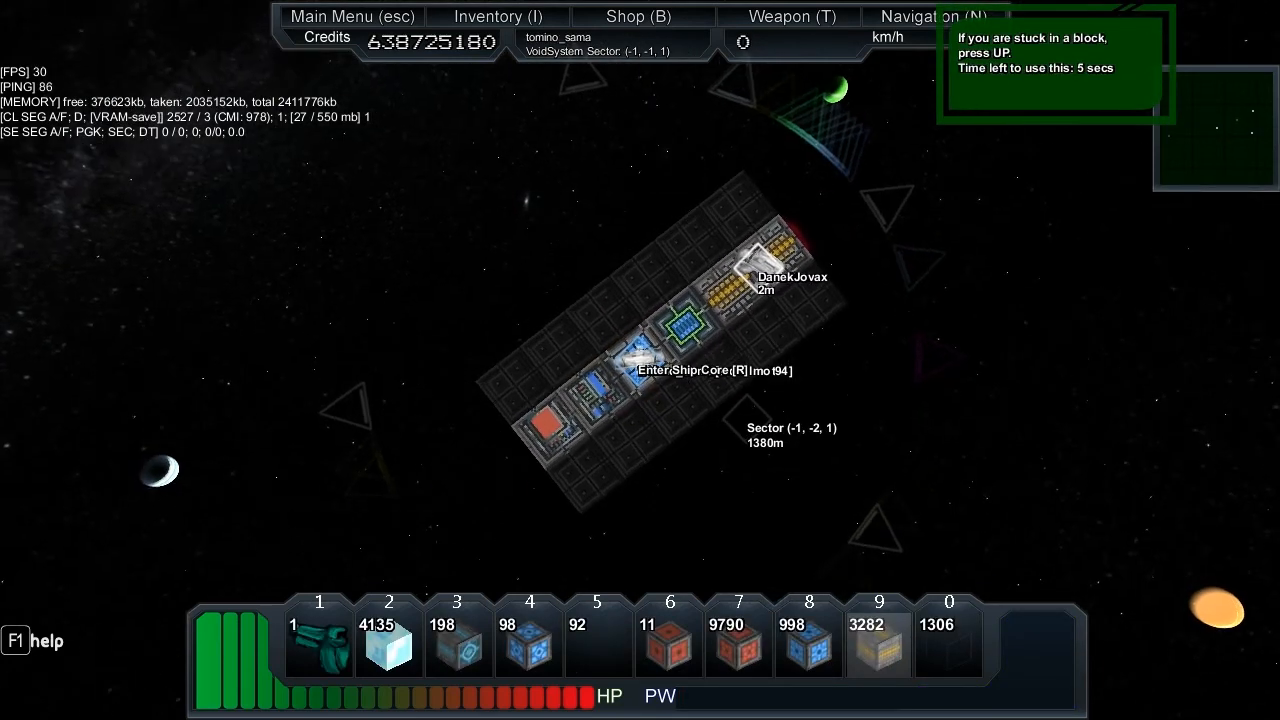
Step: Enter the ship core, switch to Build Mode, then return to Flight Mode
key("r")
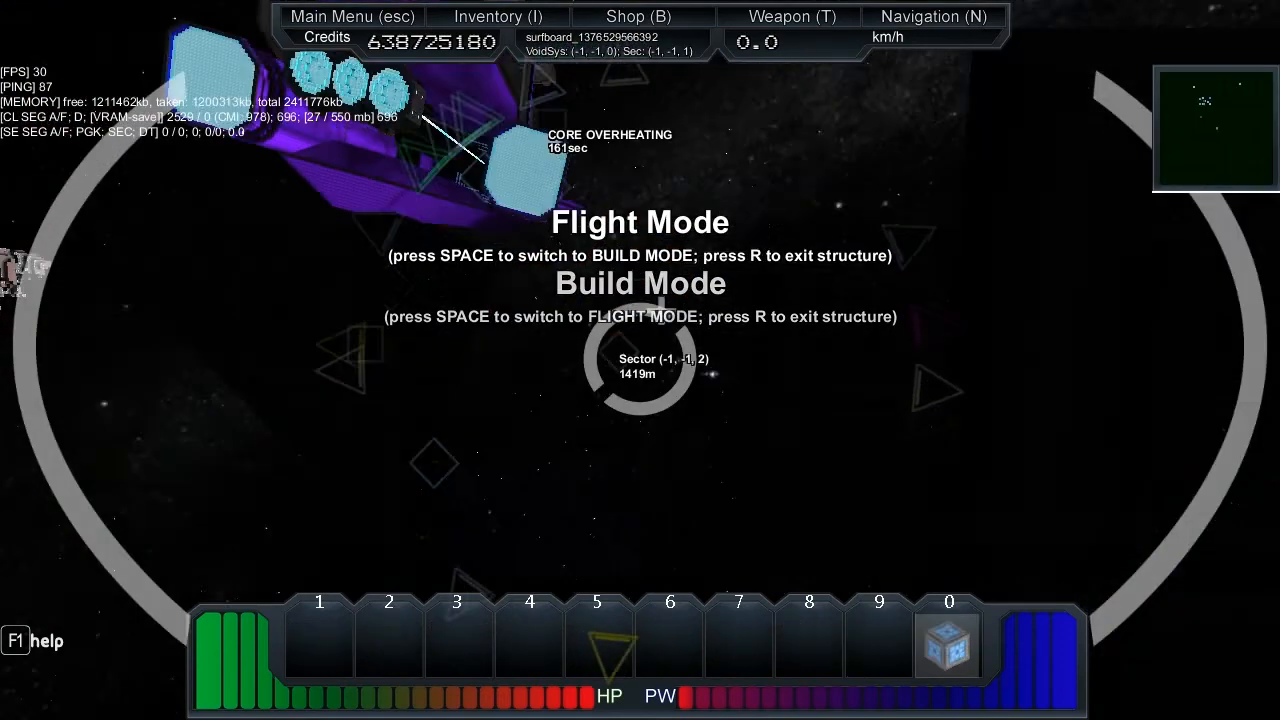
key("space")
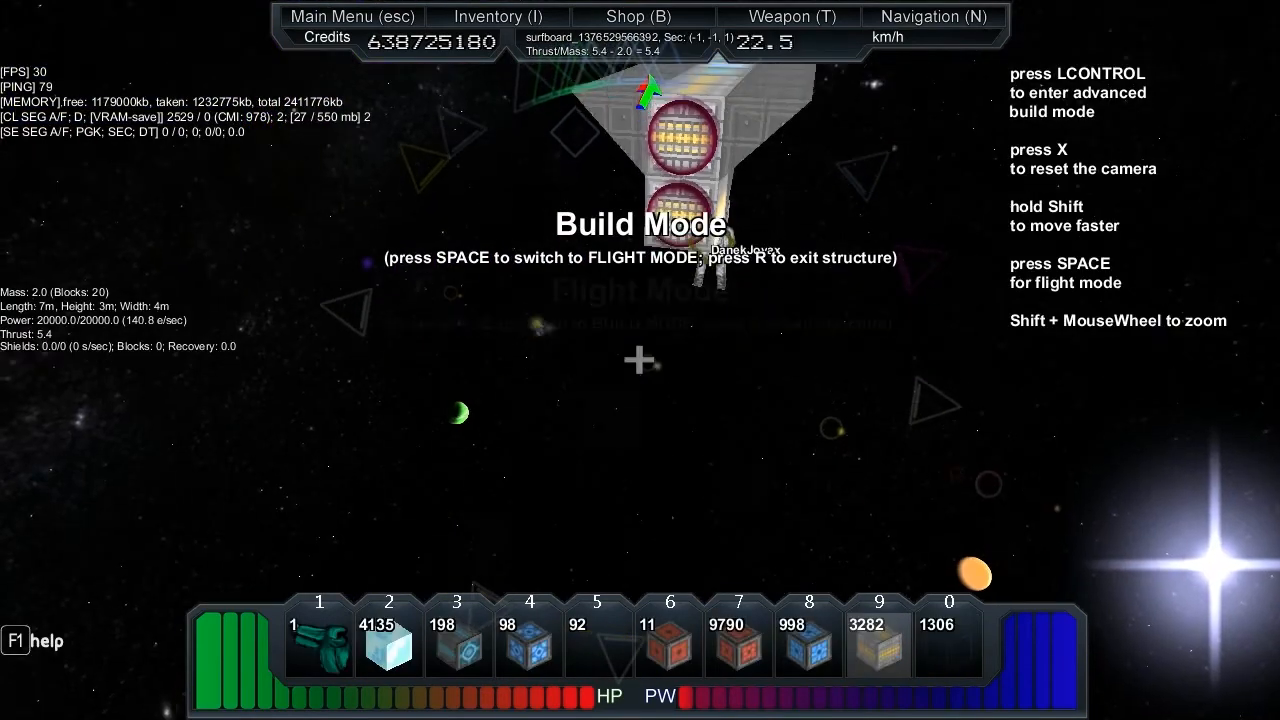
key("space")
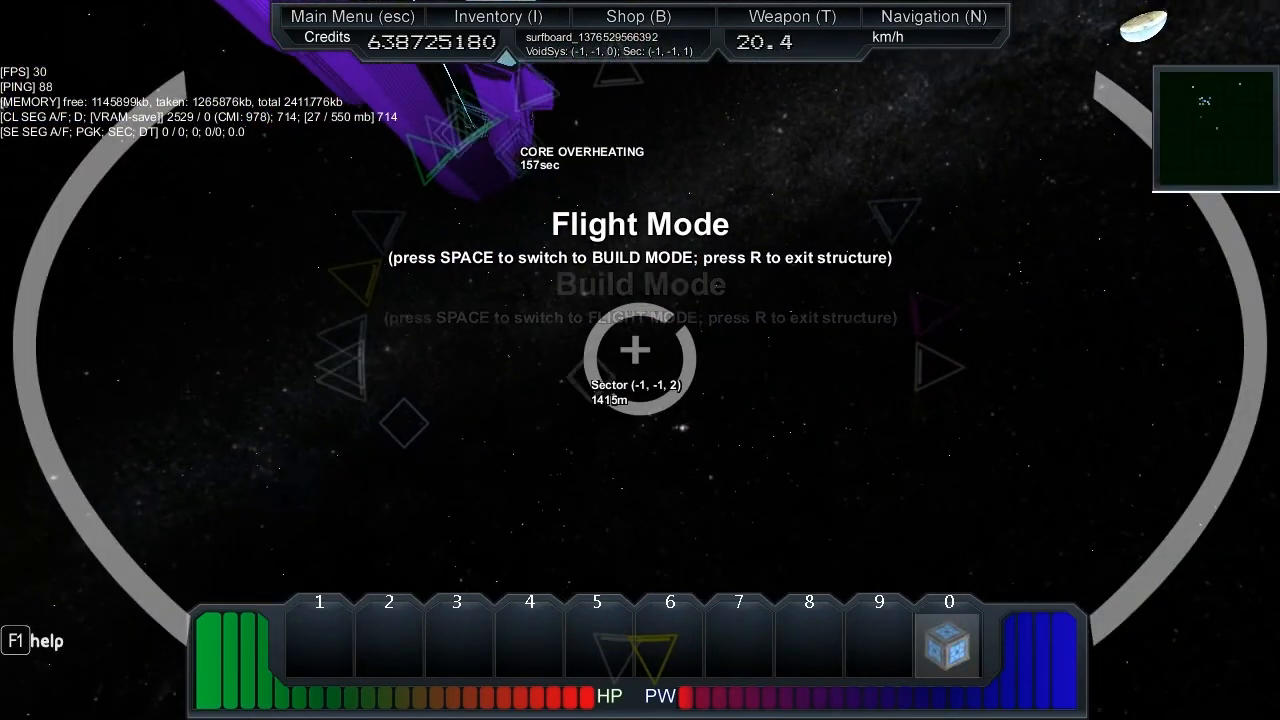